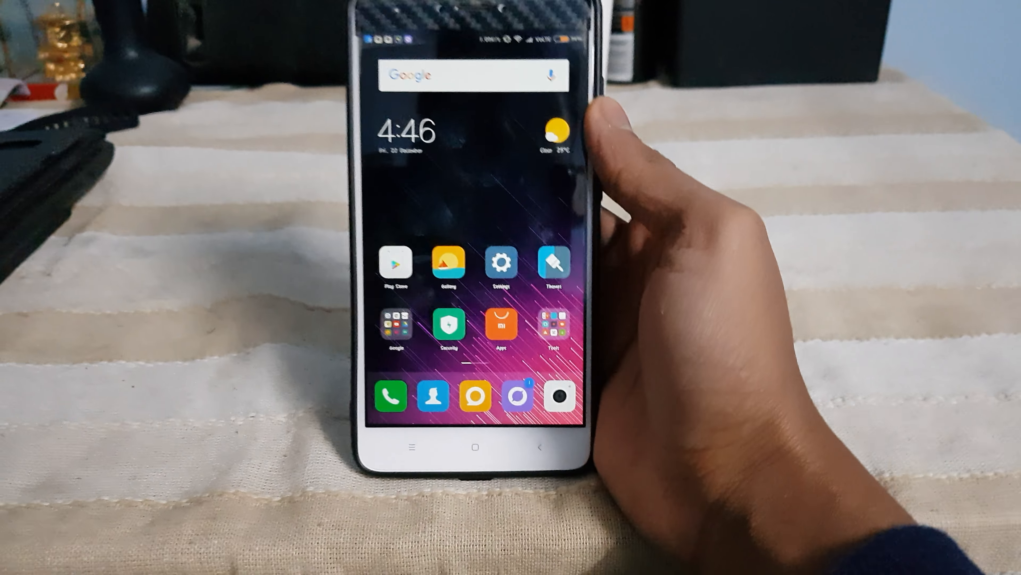
Pull down the notification shade from the home screen and glance over the notifications
scroll("left", 3)
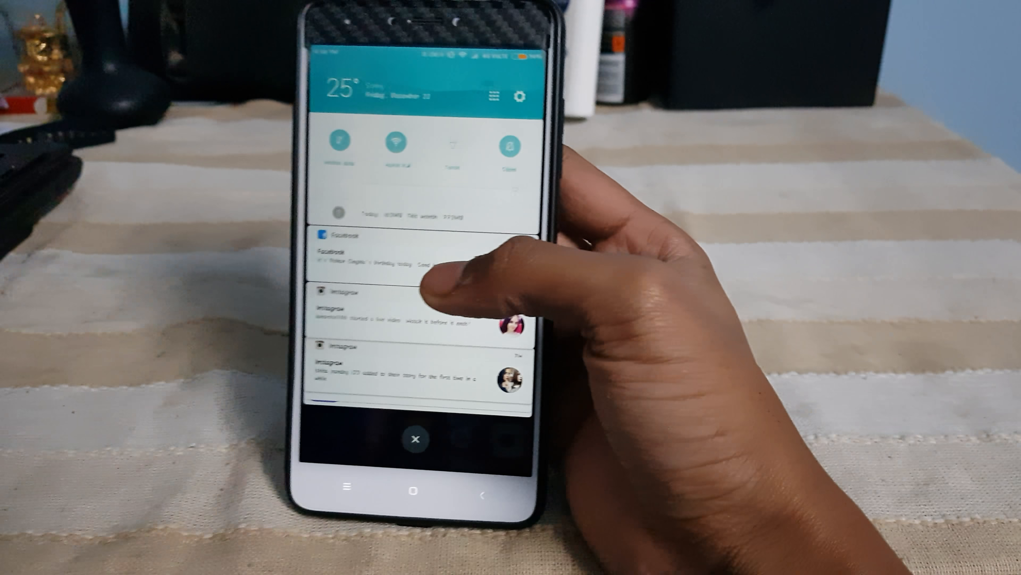
scroll("down", 3)
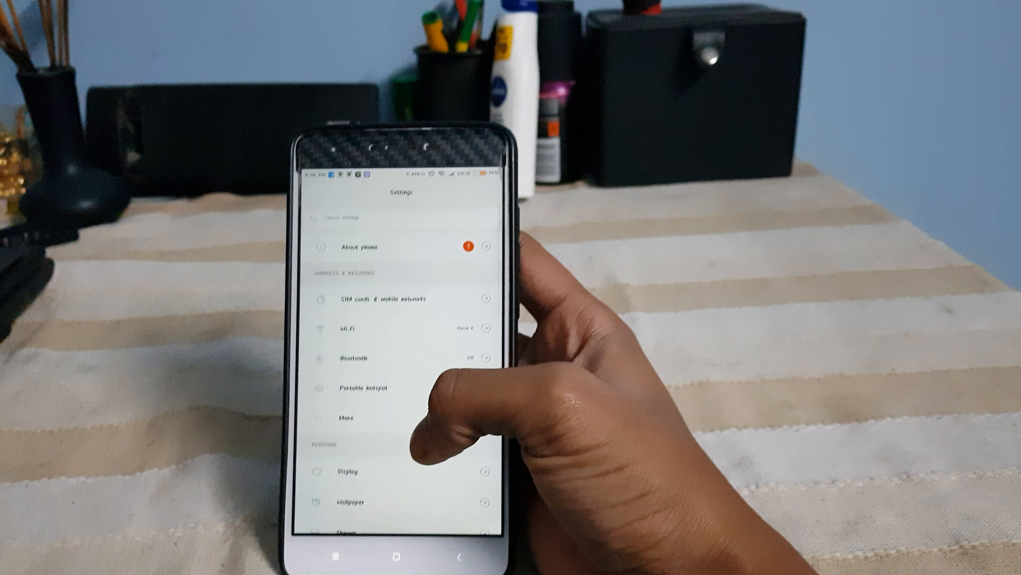
Go through About phone to the System update page showing MIUI 9 7.12.21 available
left_click(356, 246)
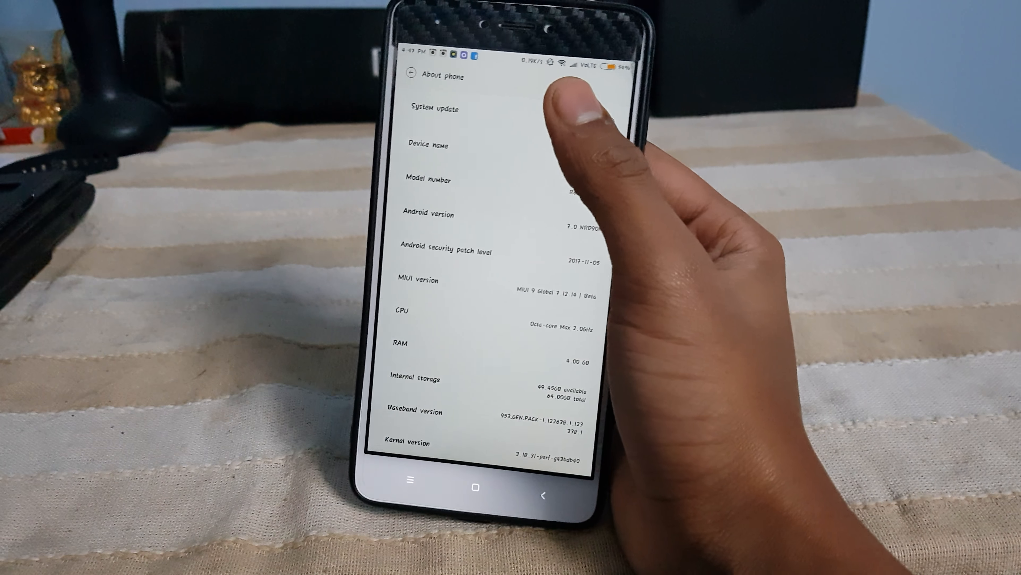
left_click(432, 109)
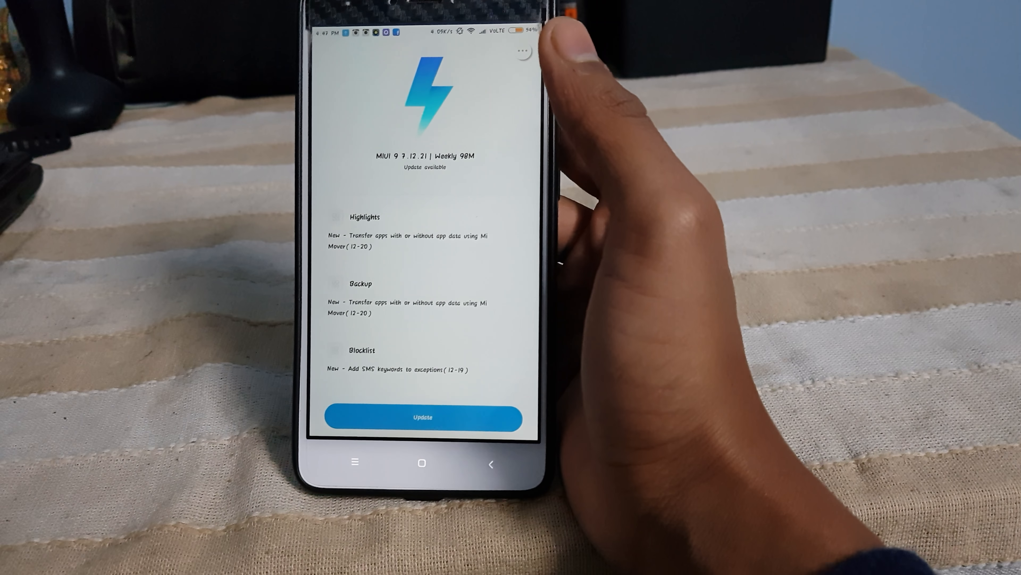
Check the Updater's three-dot options menu and dismiss it
left_click(521, 52)
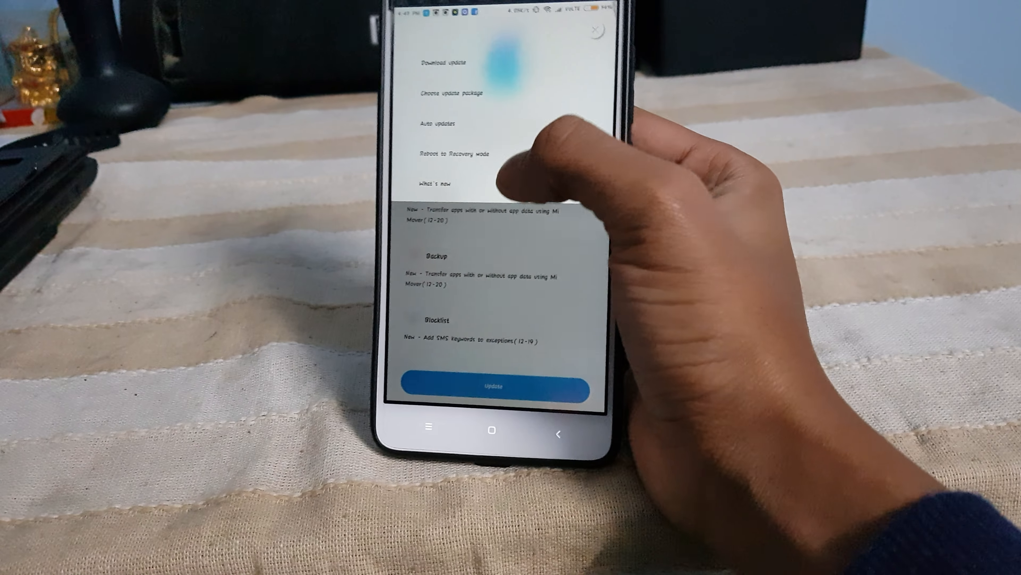
left_click(437, 183)
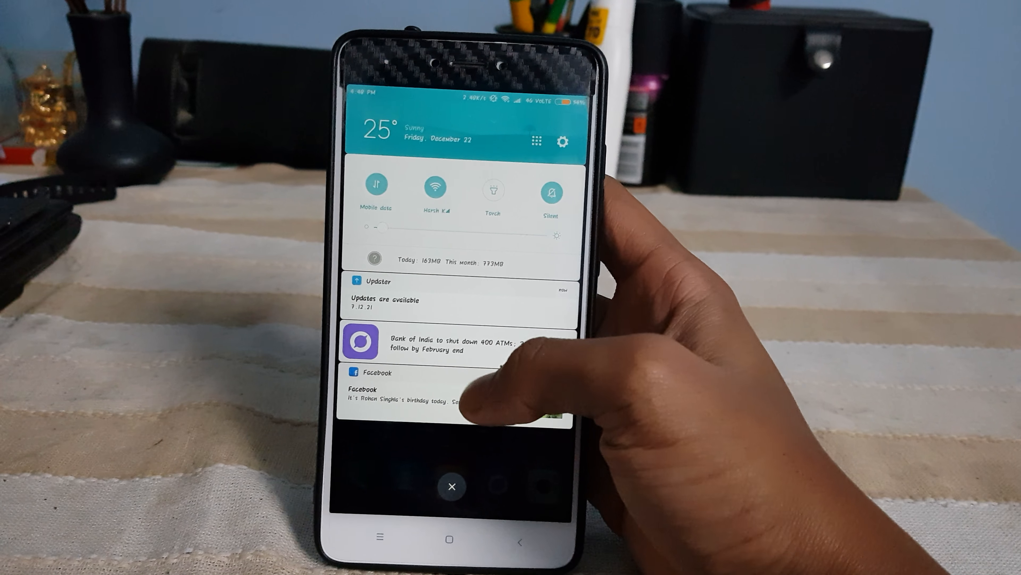
Close the notification shade and move to the App Vault widget page for December 22
left_click(451, 485)
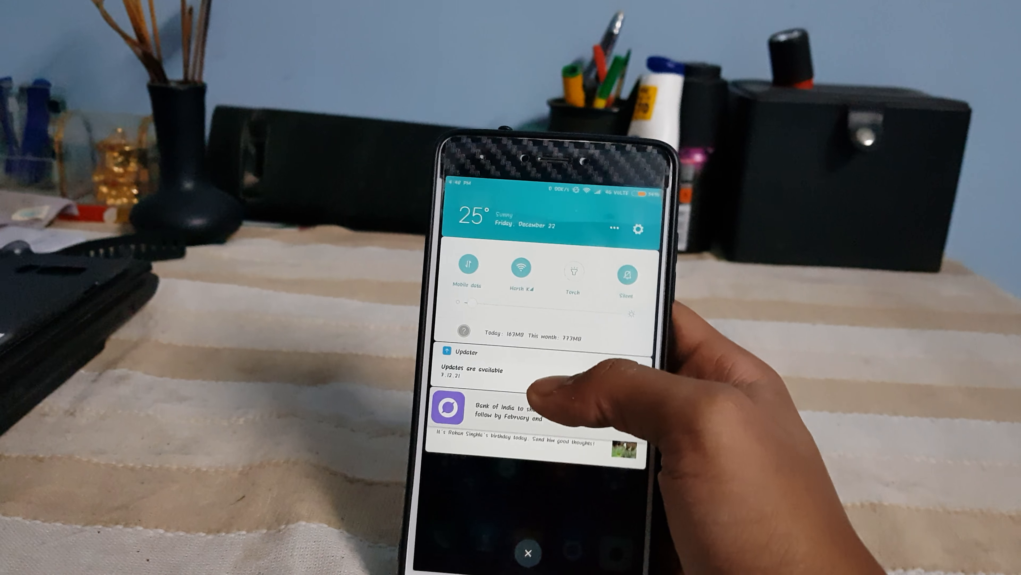
left_click(528, 551)
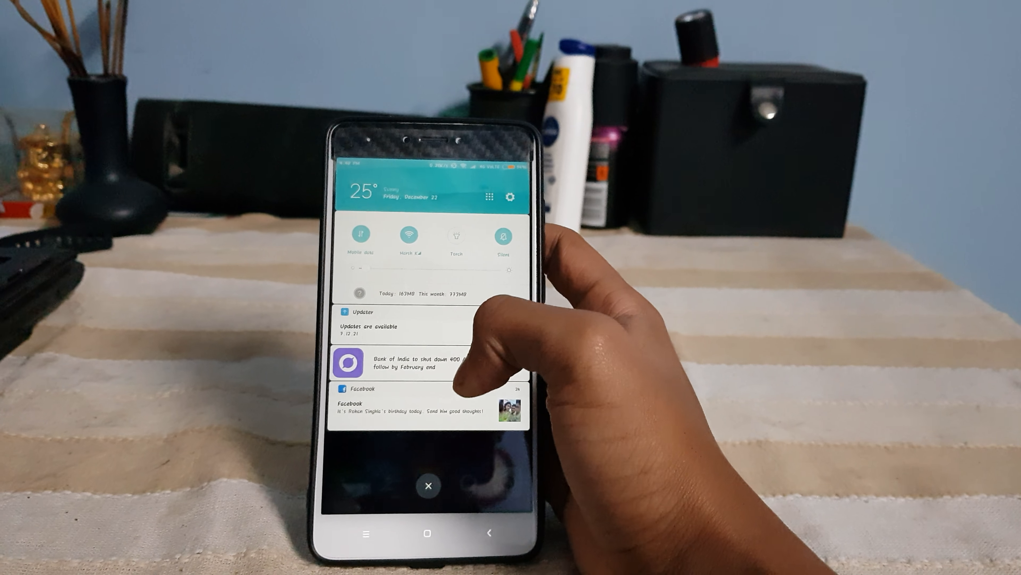
left_click(428, 485)
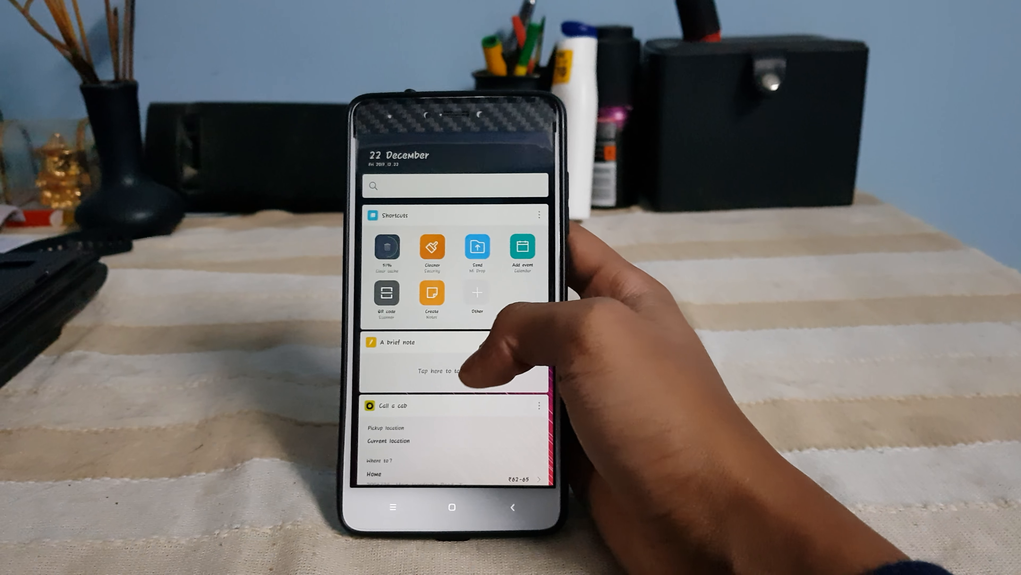
Scroll the App Vault cards down to the Cricket card, then return to the home screen
scroll("down", 3)
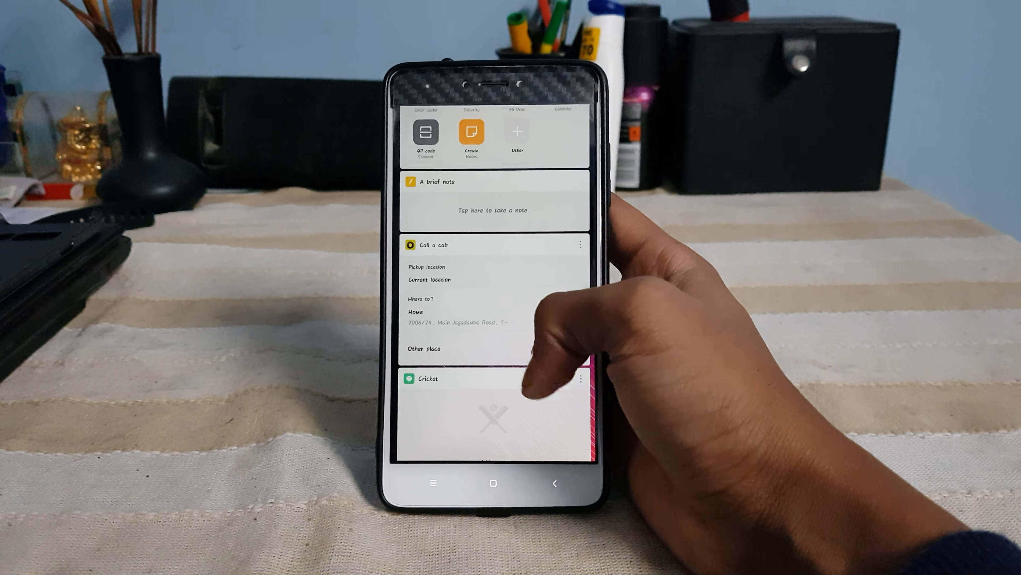
scroll("down", 3)
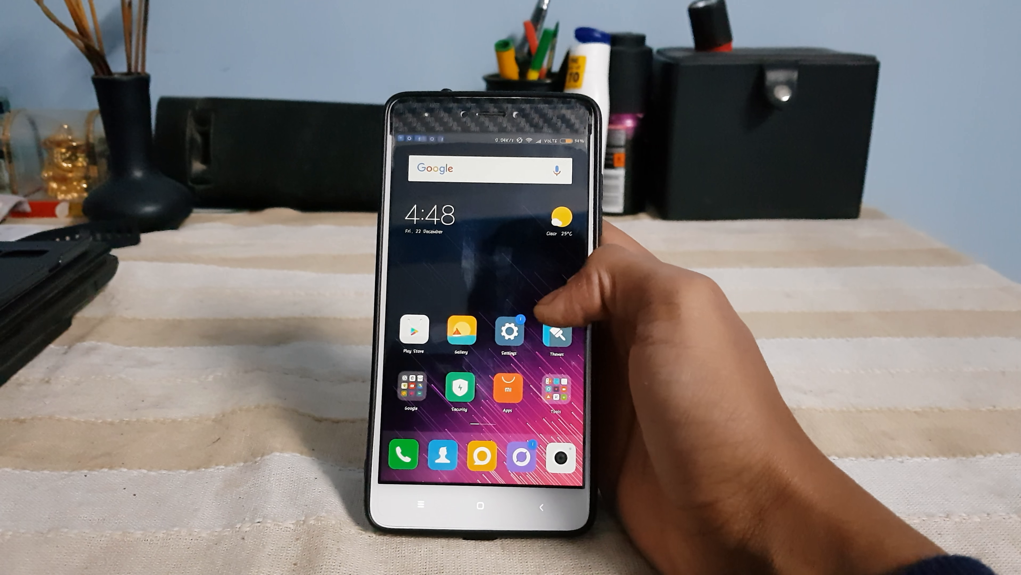
Reopen Settings, About phone and the Updater page for the MIUI 9 7.12.21 weekly update
left_click(507, 328)
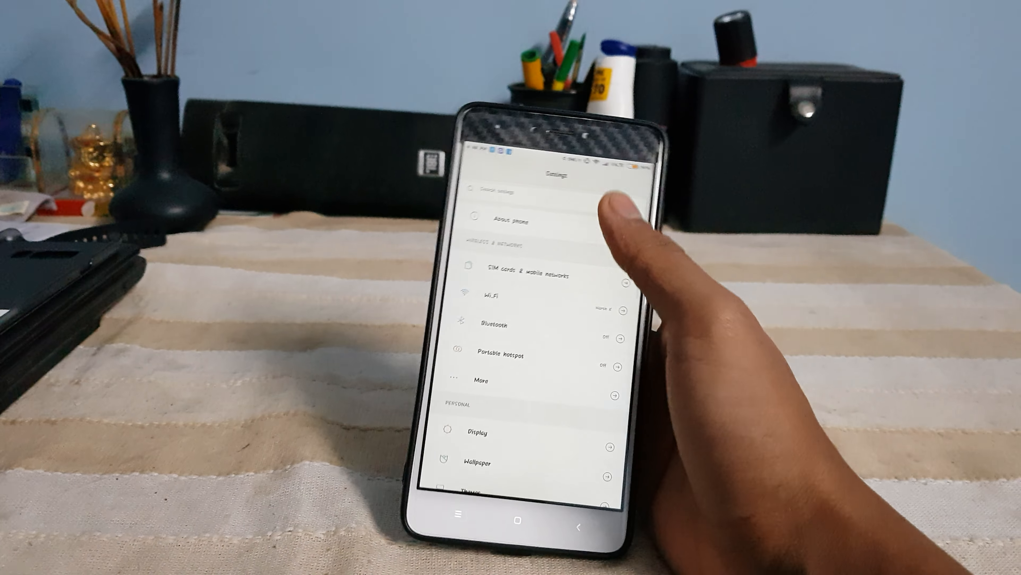
left_click(514, 223)
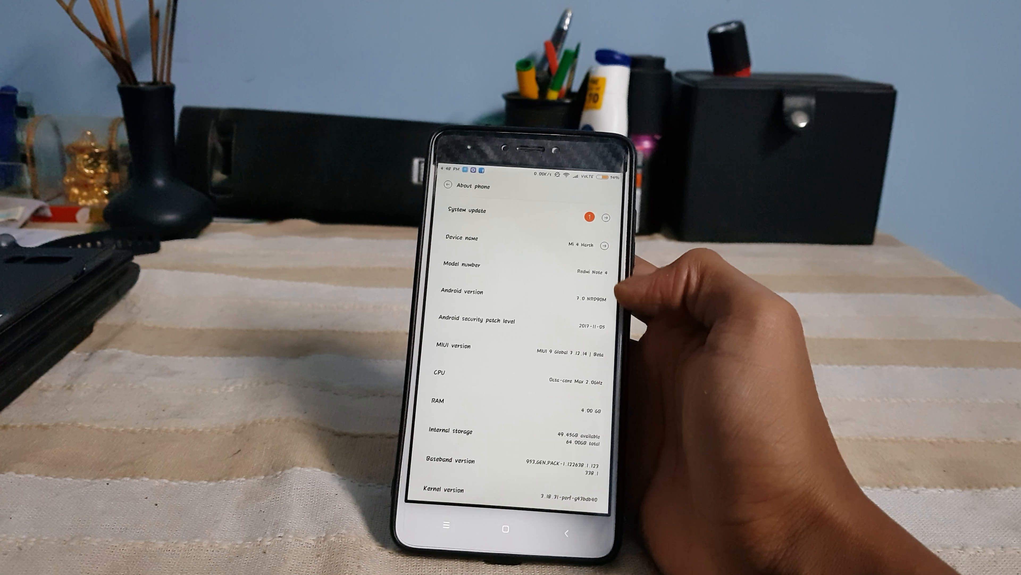
left_click(605, 211)
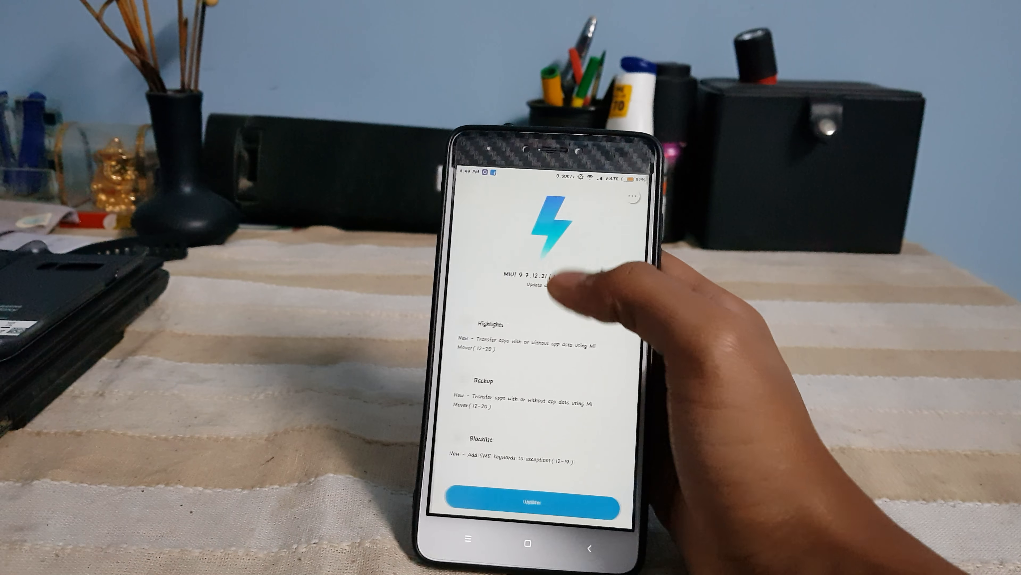